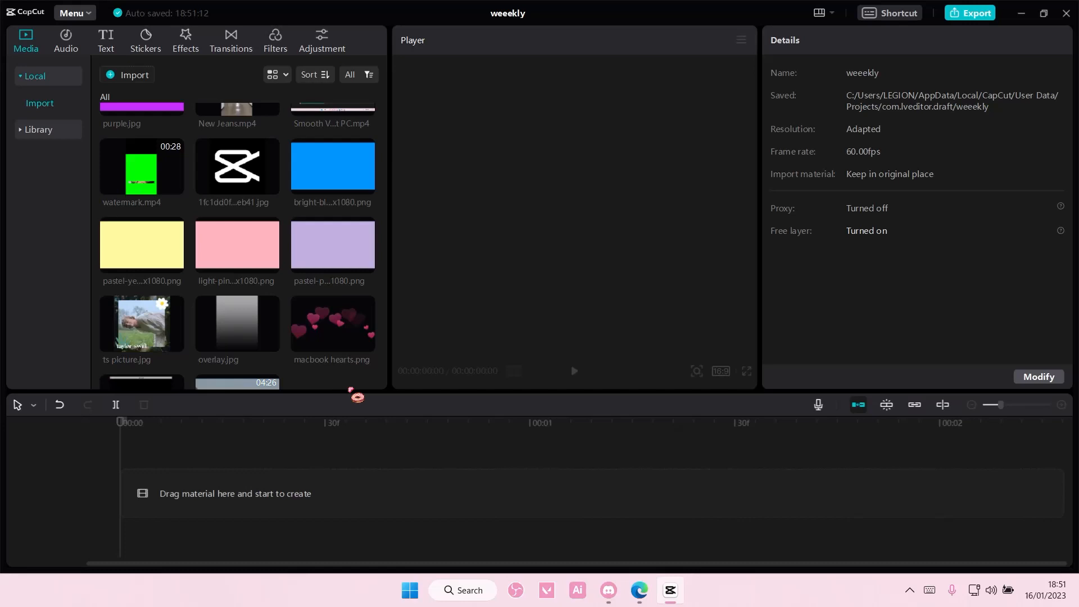
pyautogui.moveTo(292, 288)
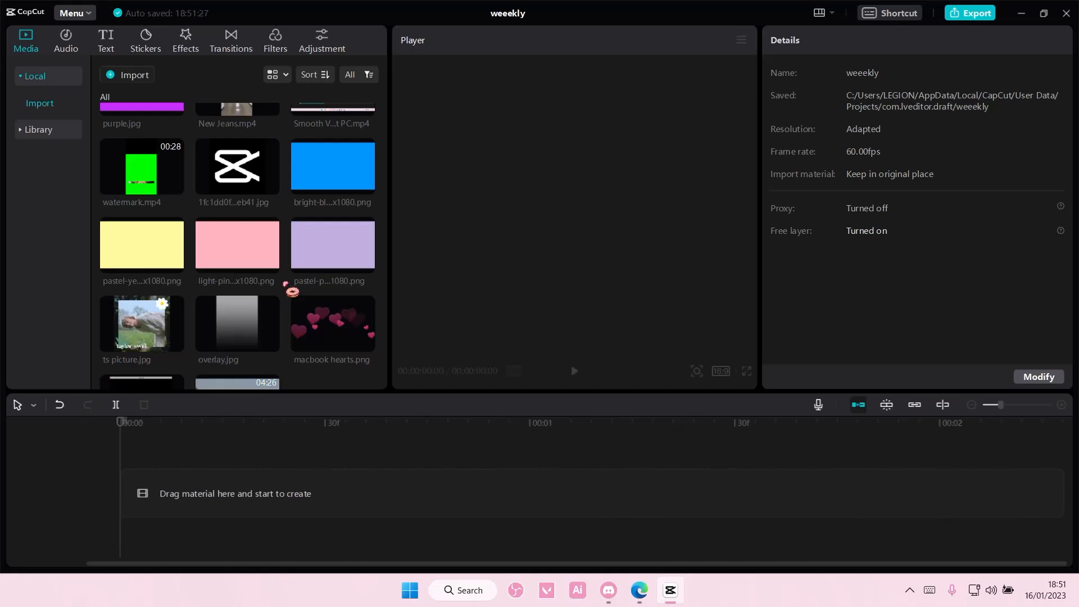
pyautogui.moveTo(271, 264)
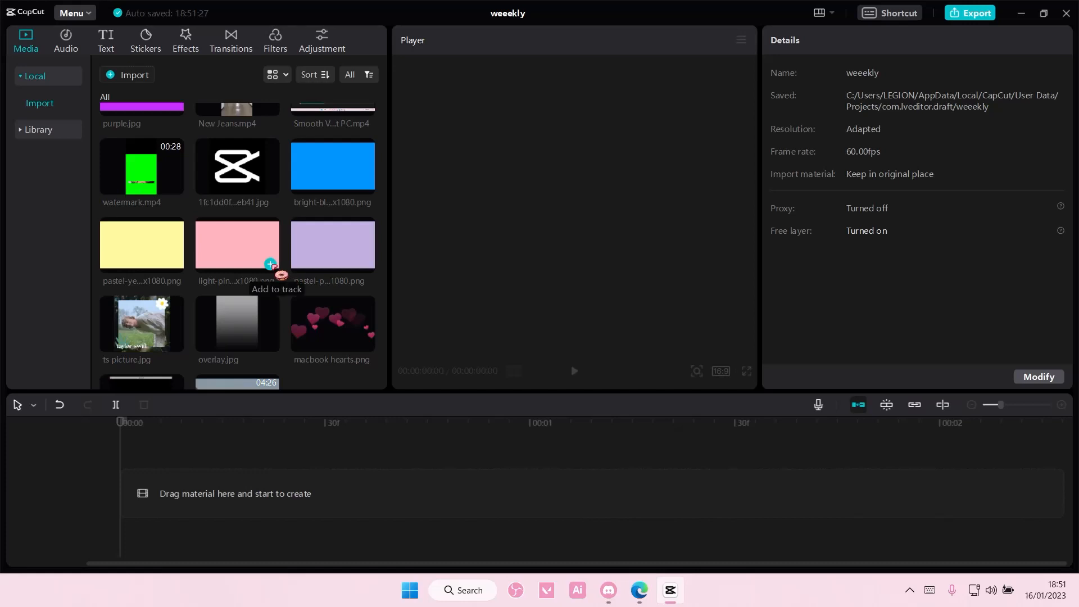
# - Add the light pink image to the timeline, extend it to 45 frames, then add the black B&W clip
pyautogui.click(269, 264)
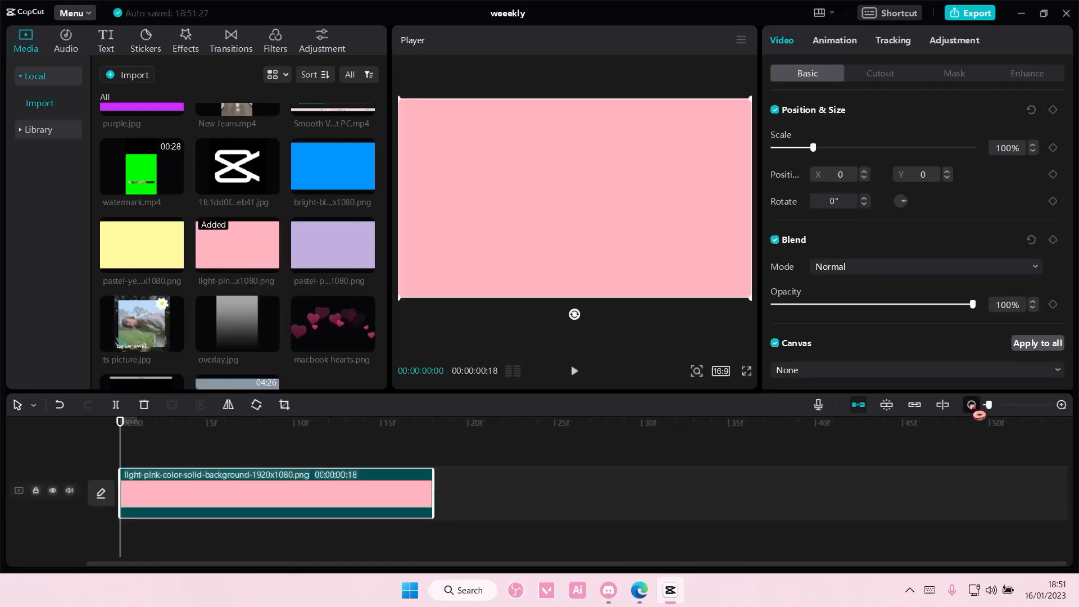
pyautogui.moveTo(434, 492); pyautogui.dragTo(733, 492)
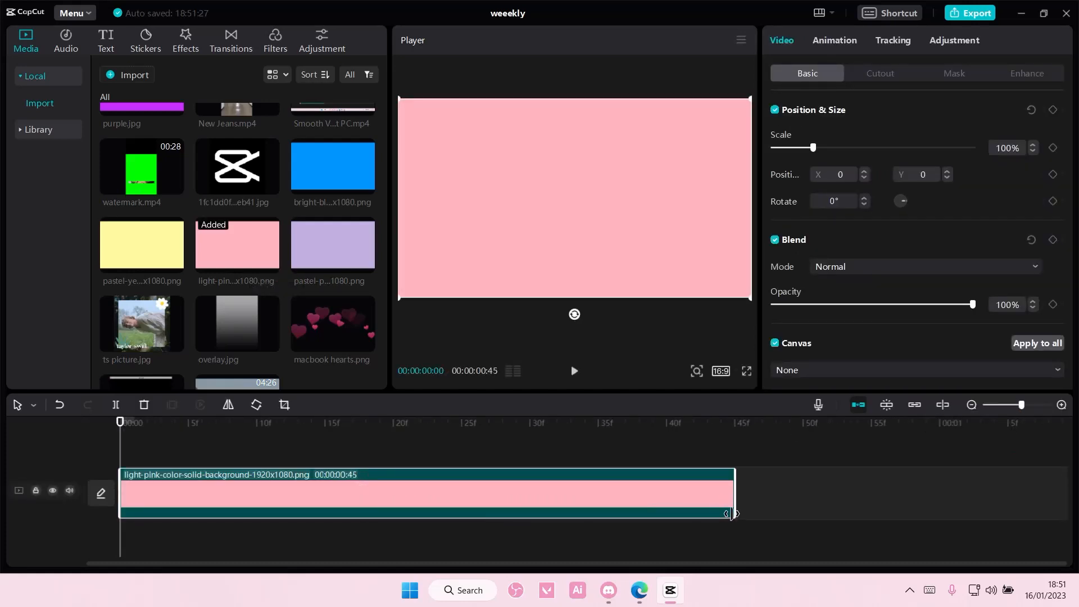
pyautogui.click(38, 104)
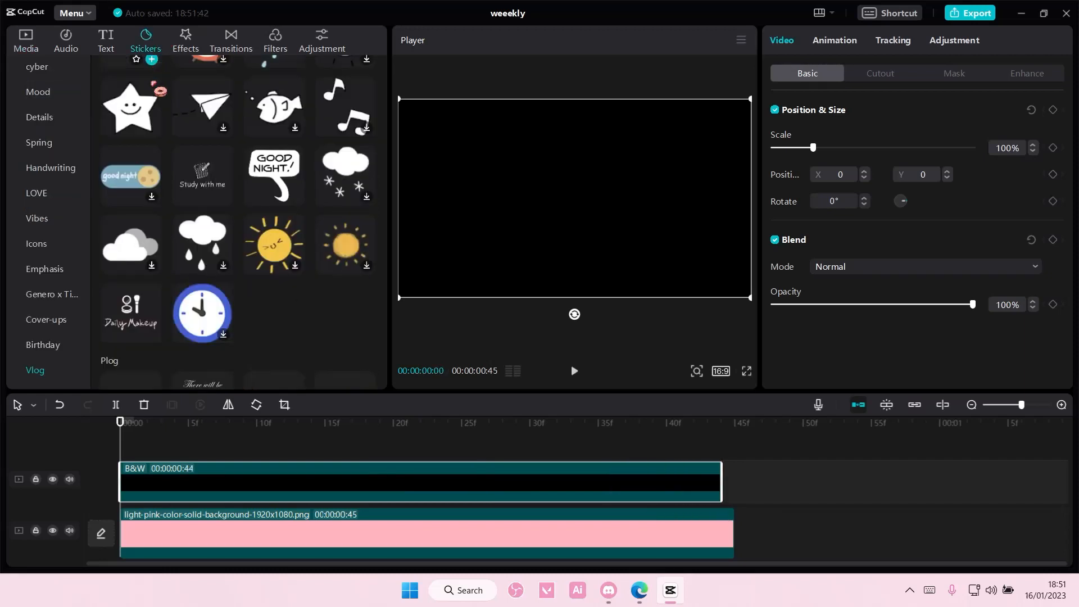
# - Find the white rain-cloud sticker in Stickers and add it over the black layer
pyautogui.scroll(-3)
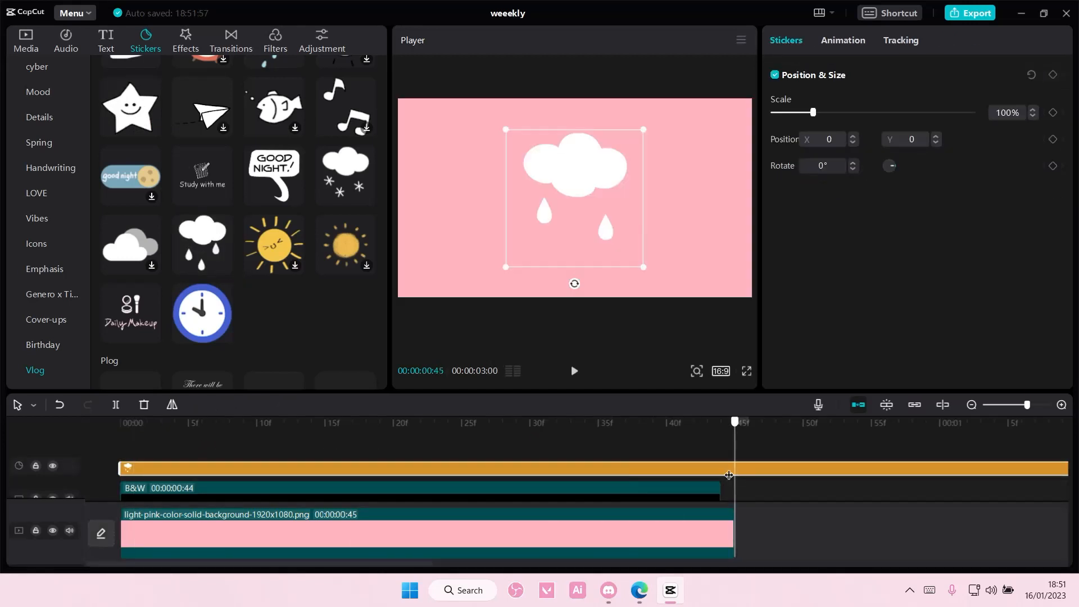
pyautogui.click(114, 405)
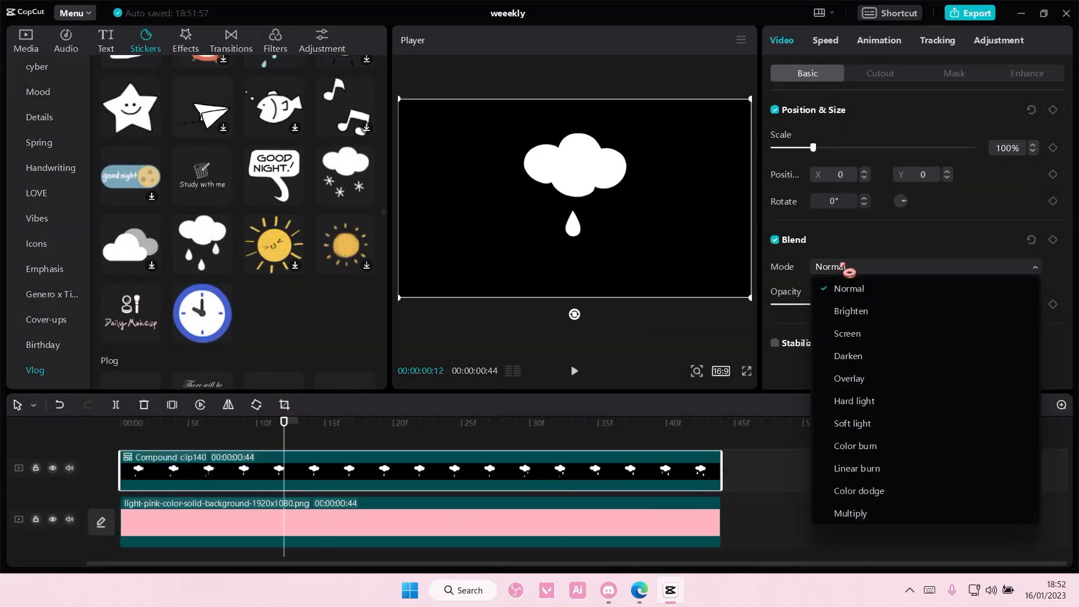
pyautogui.click(849, 355)
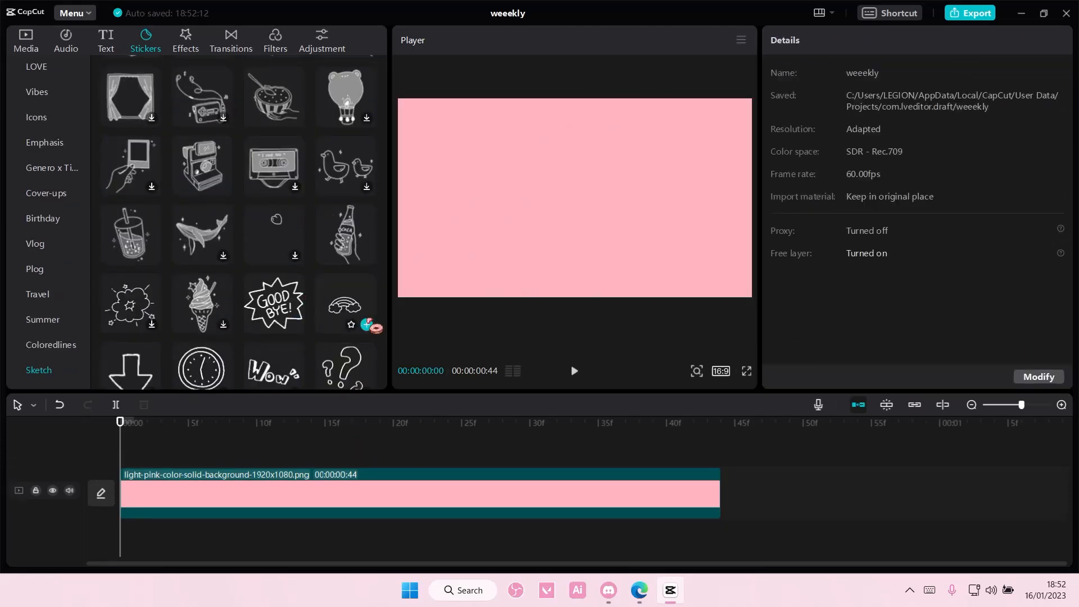
pyautogui.moveTo(273, 165)
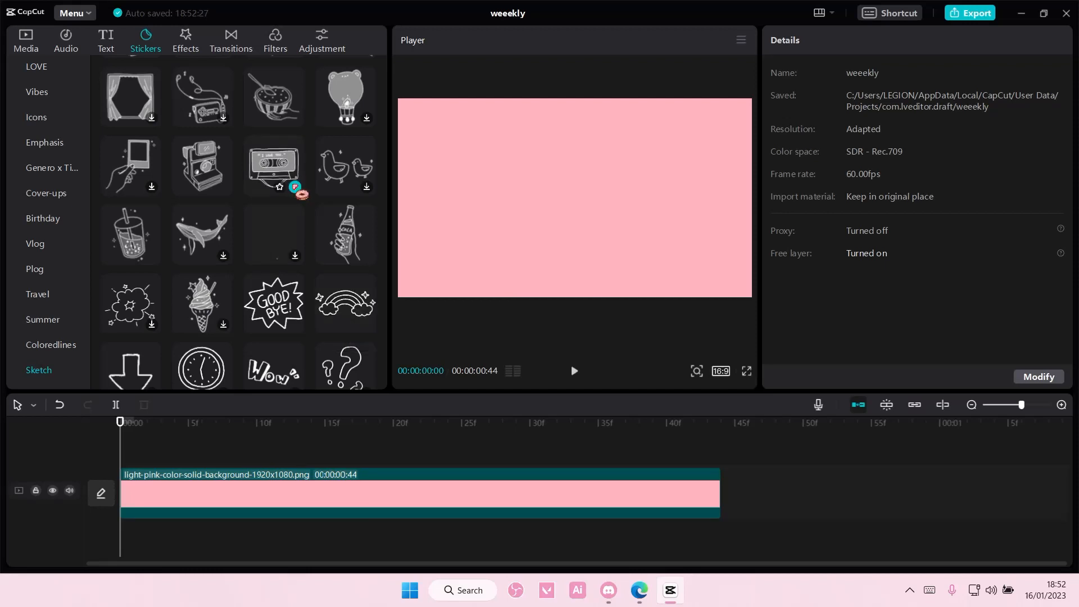
# - Add the sketch cassette sticker to the timeline and return to the media Library
pyautogui.click(273, 165)
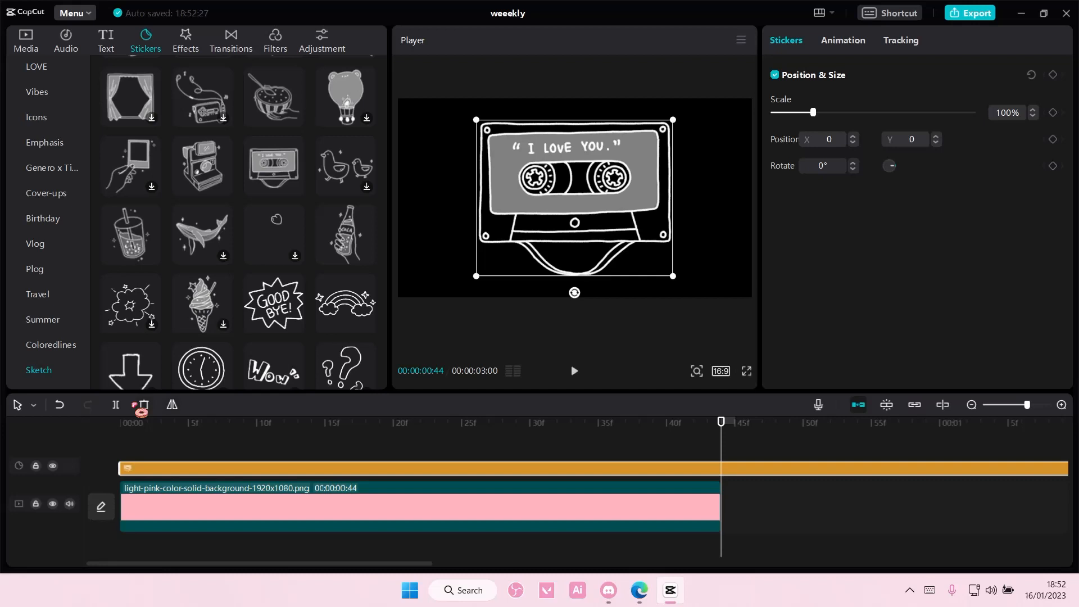
pyautogui.click(25, 39)
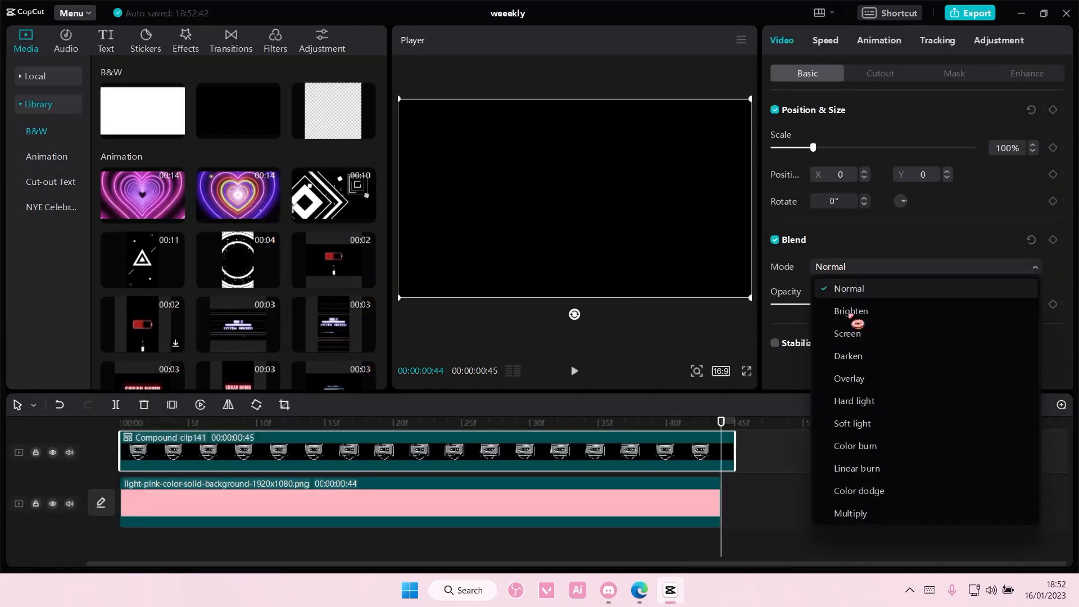
# - Apply Darken blend to the cassette compound clip and scrub ahead to check the pink lines
pyautogui.click(847, 355)
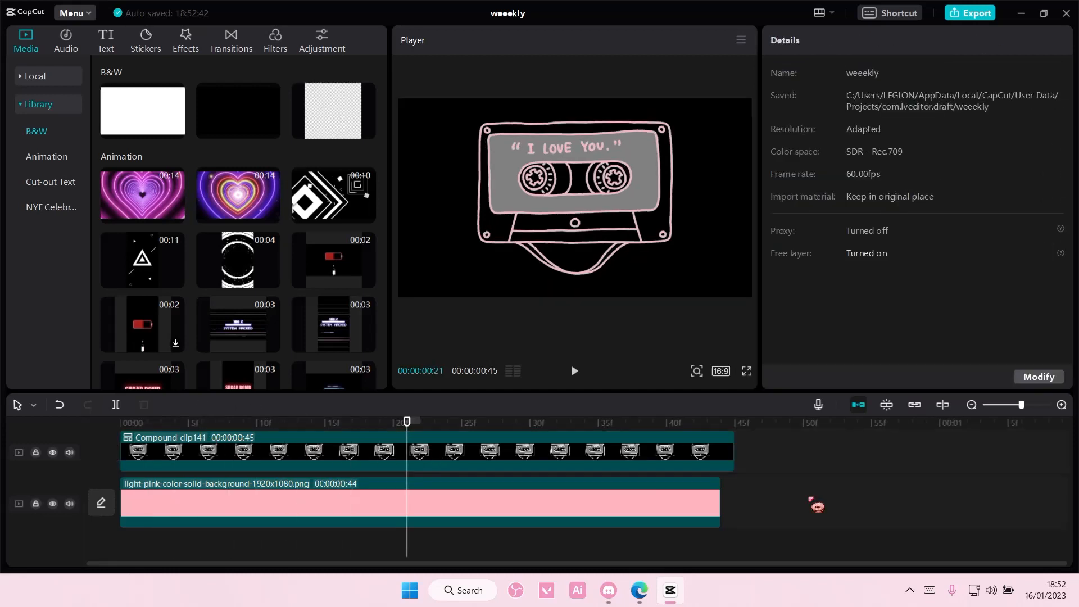
pyautogui.moveTo(405, 422); pyautogui.dragTo(721, 421)
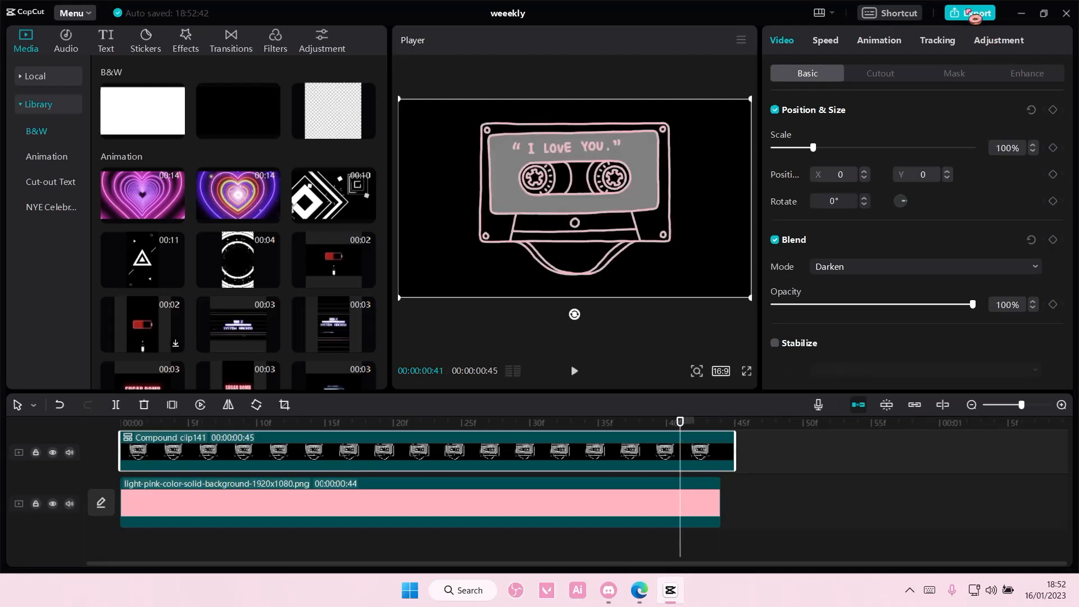
pyautogui.click(741, 40)
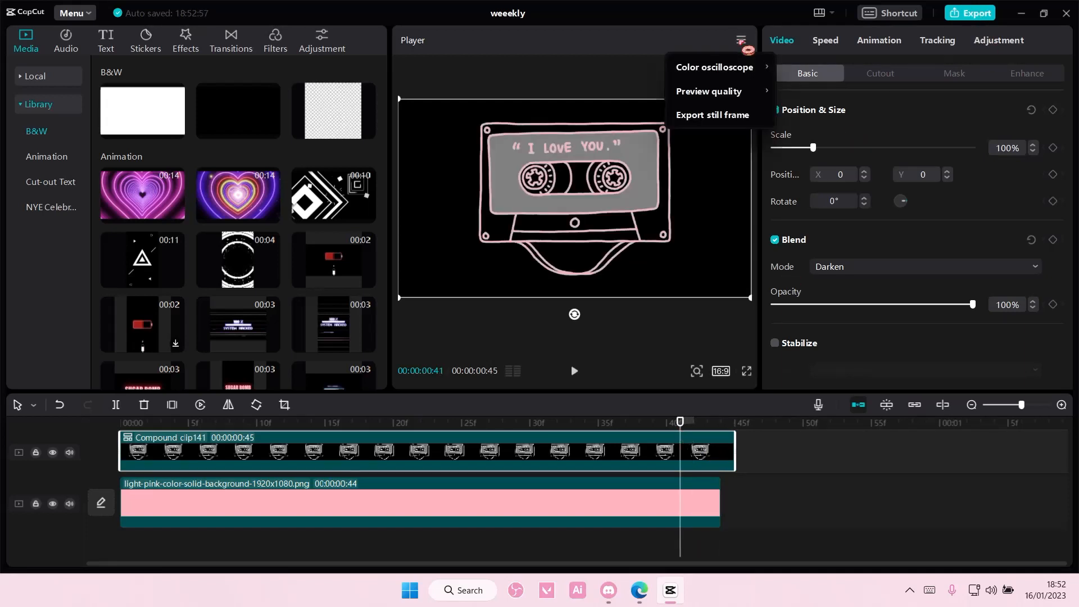
# - Export the current frame as a JPEG still named 'i love you'
pyautogui.click(712, 114)
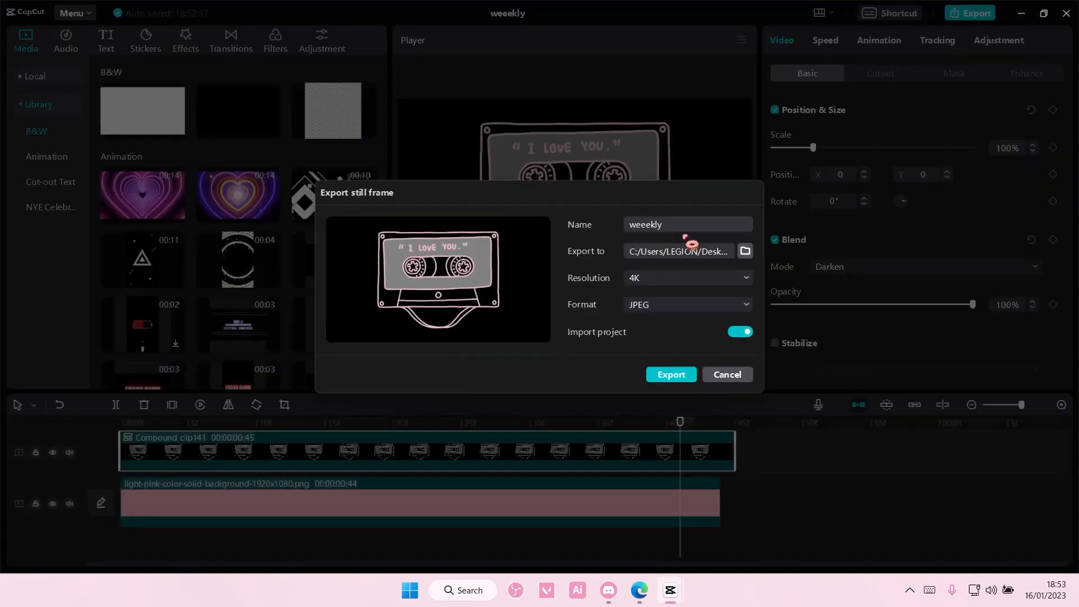
pyautogui.write('i love you')
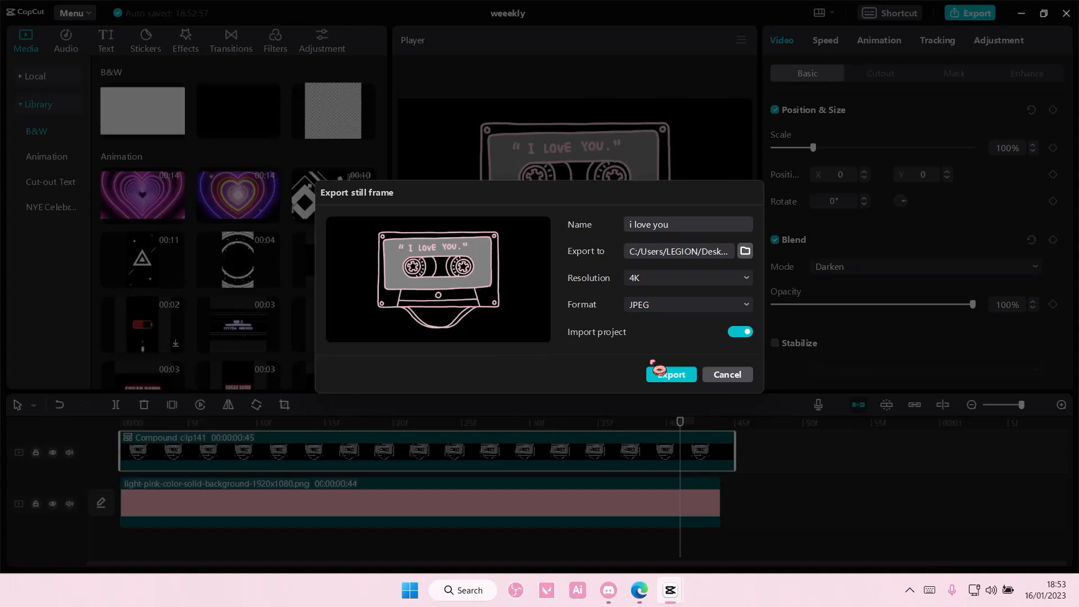
pyautogui.click(669, 374)
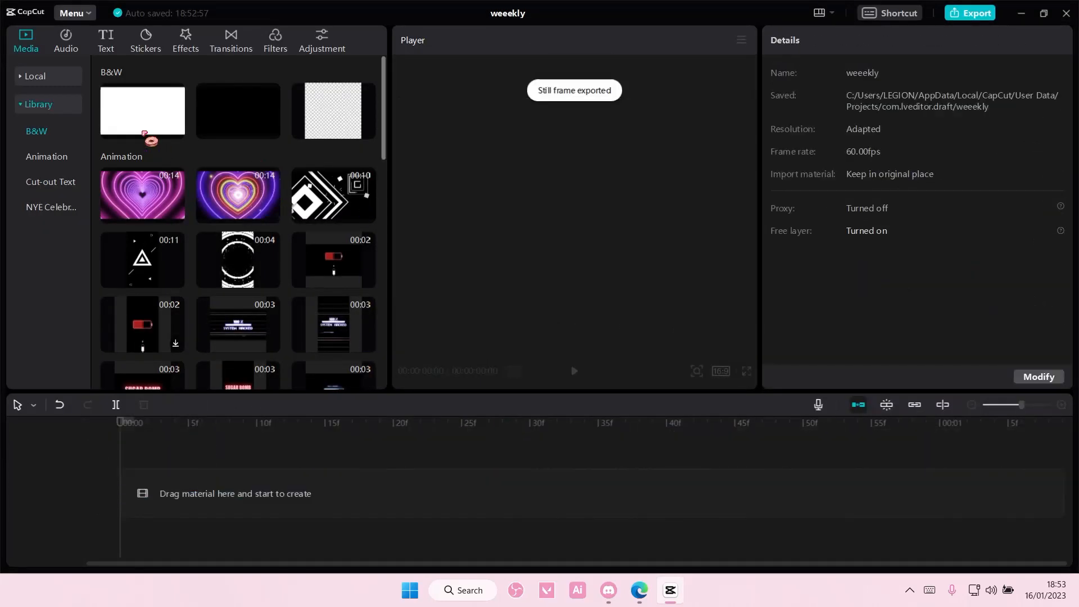
# - Bring the 'i love you' image into the ts.mp4 project as an overlay track
pyautogui.click(35, 76)
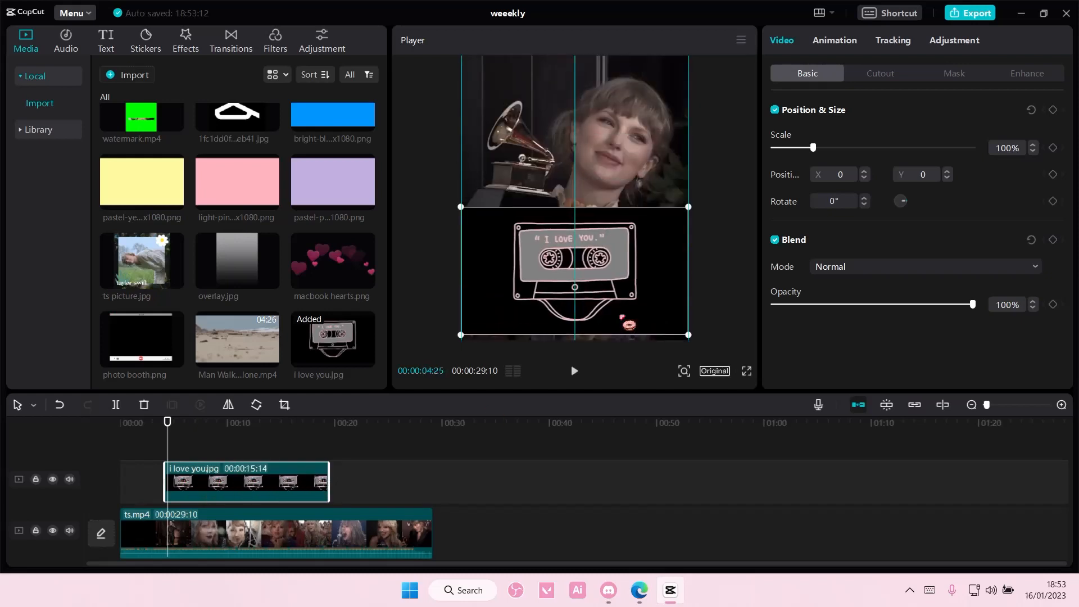
# - Set the cassette overlay to Screen blend after trying Brighten, scale to 79%, shift lower-left
pyautogui.click(925, 266)
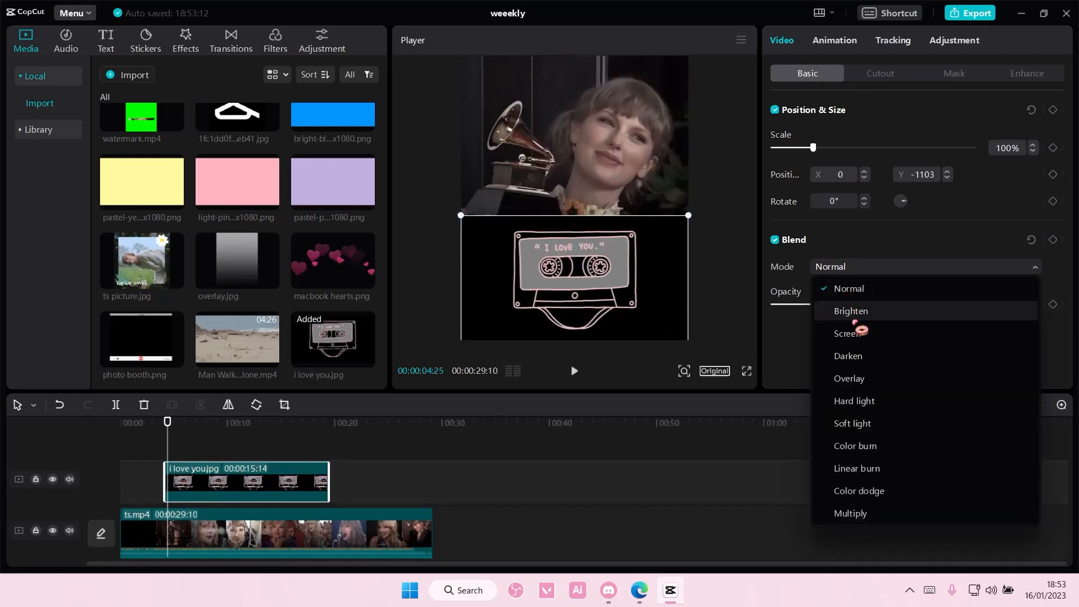
pyautogui.click(851, 310)
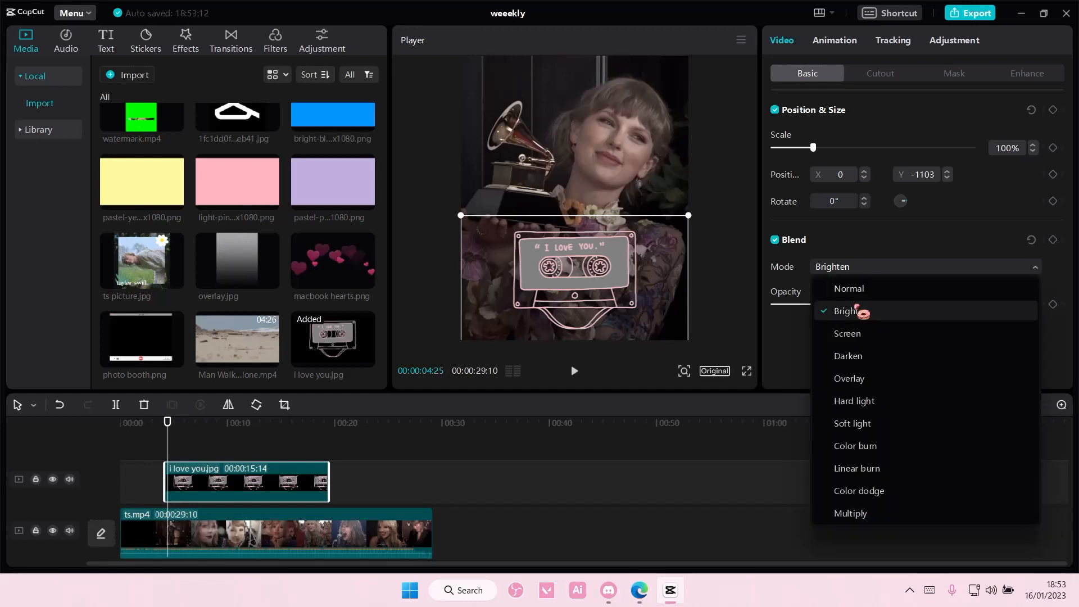
pyautogui.click(847, 335)
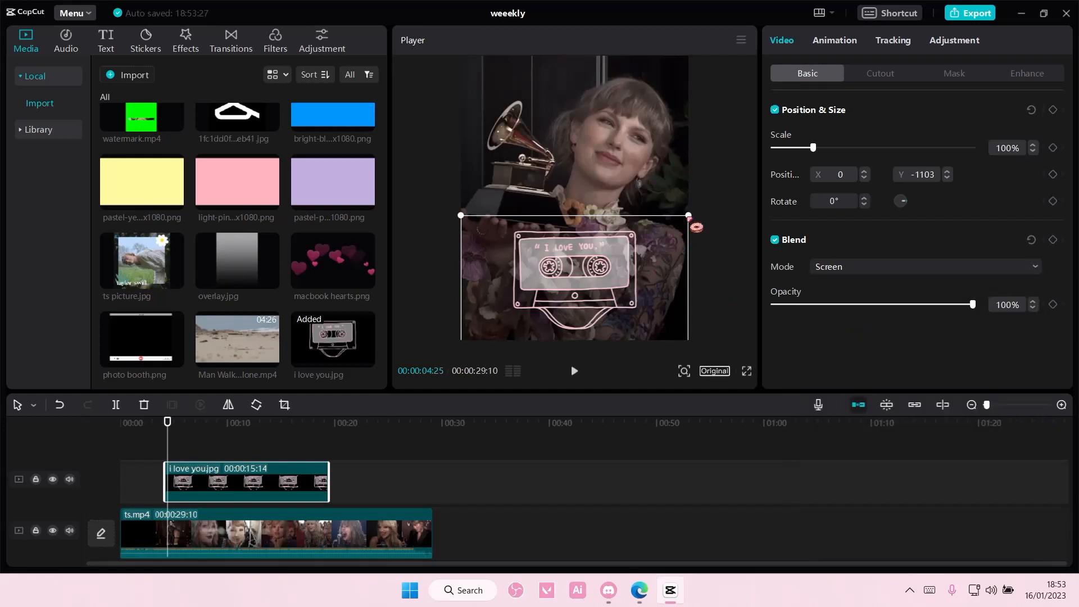
pyautogui.moveTo(688, 216); pyautogui.dragTo(646, 232)
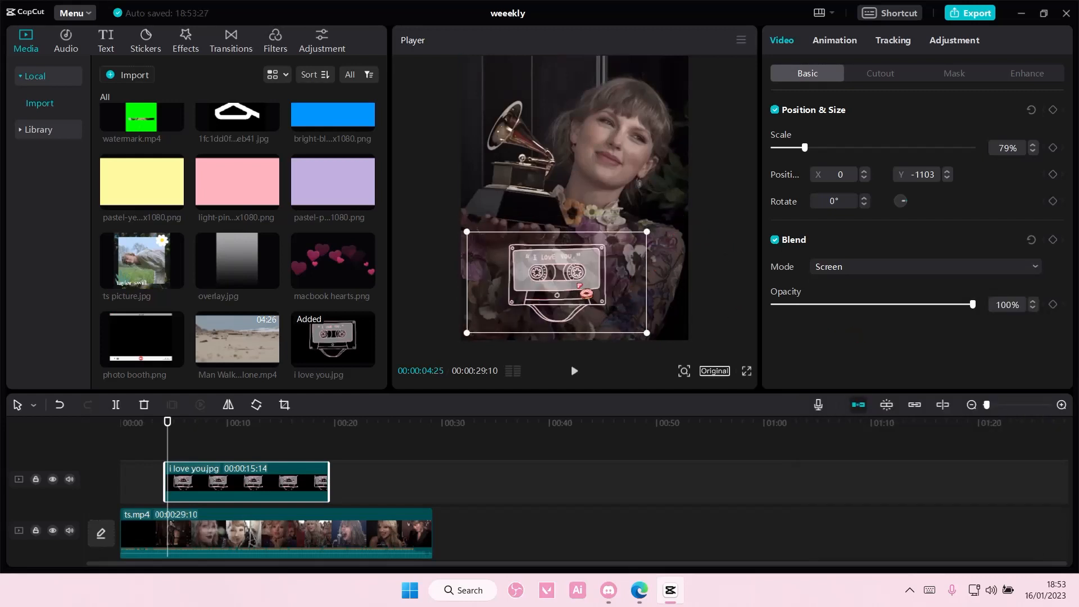
pyautogui.moveTo(556, 282); pyautogui.dragTo(522, 289)
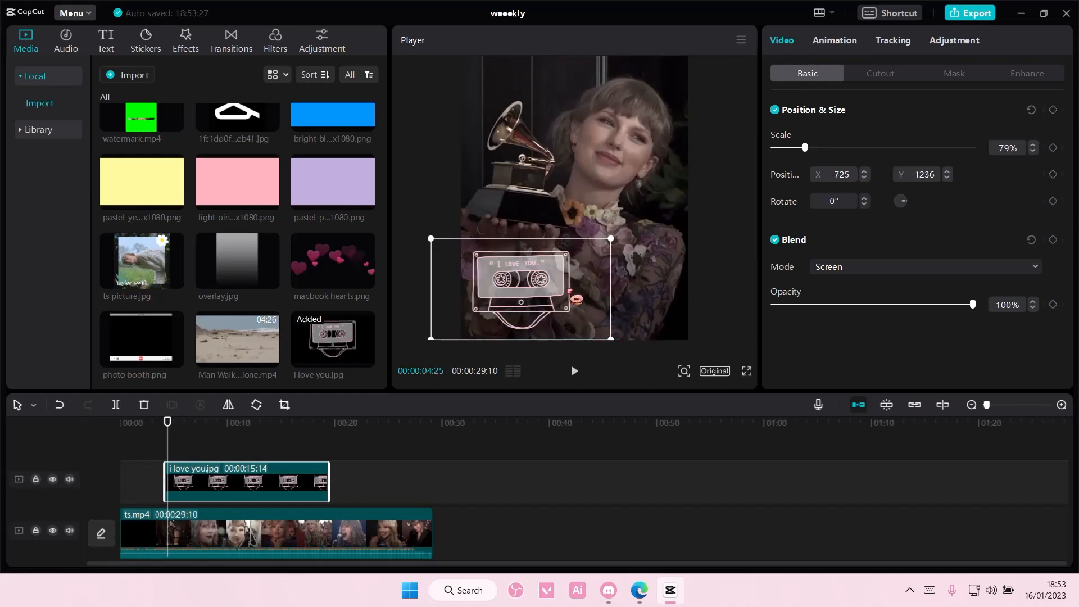